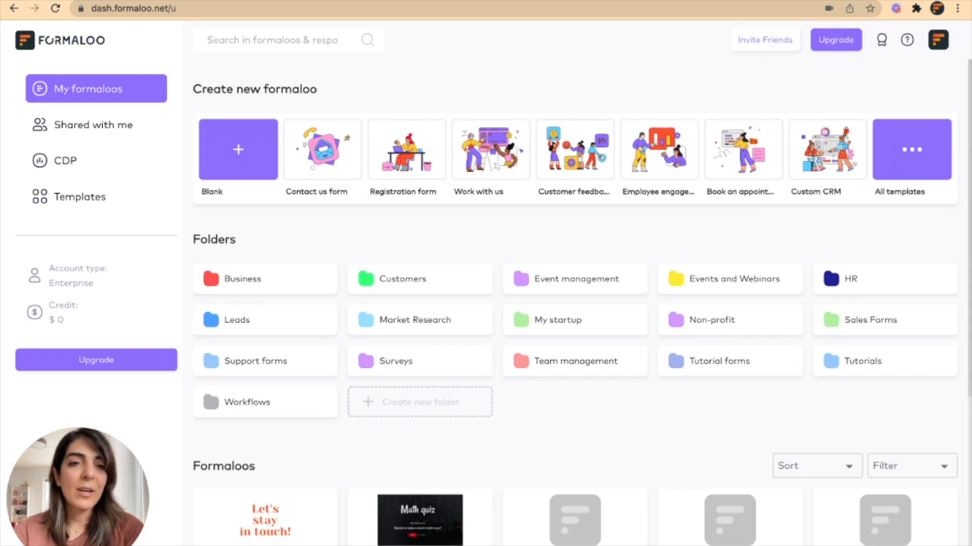
# Go to the Event lead capture form's Integrations & Webhooks page
pyautogui.scroll(-3)
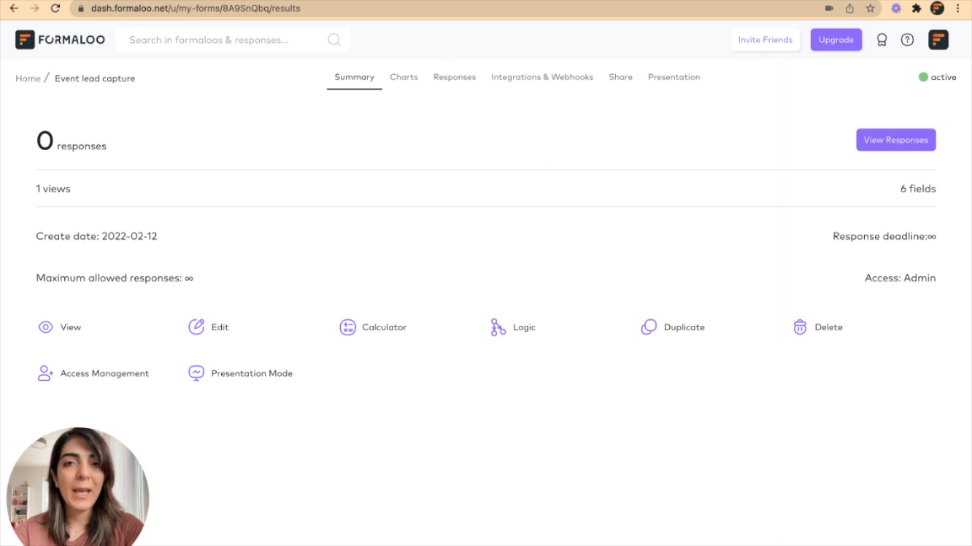
pyautogui.click(542, 76)
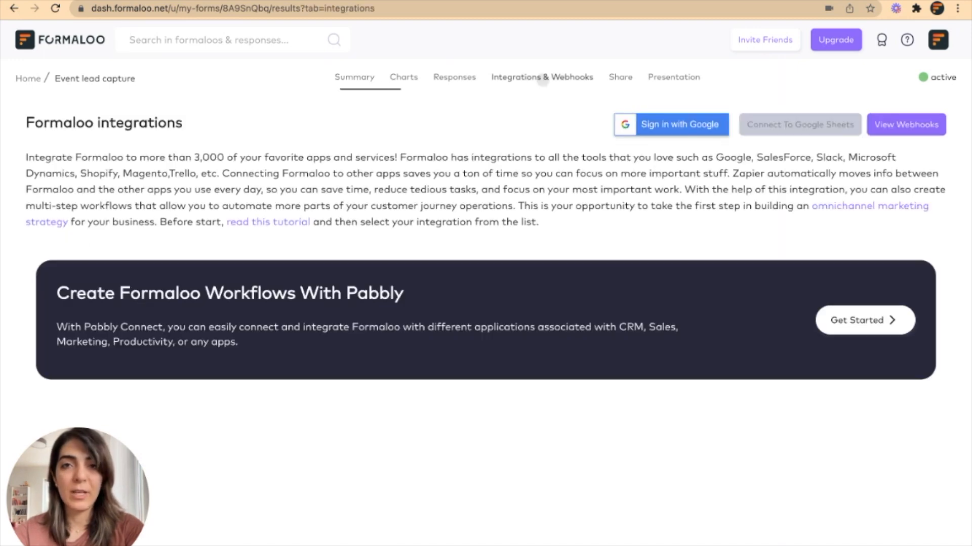
pyautogui.click(541, 77)
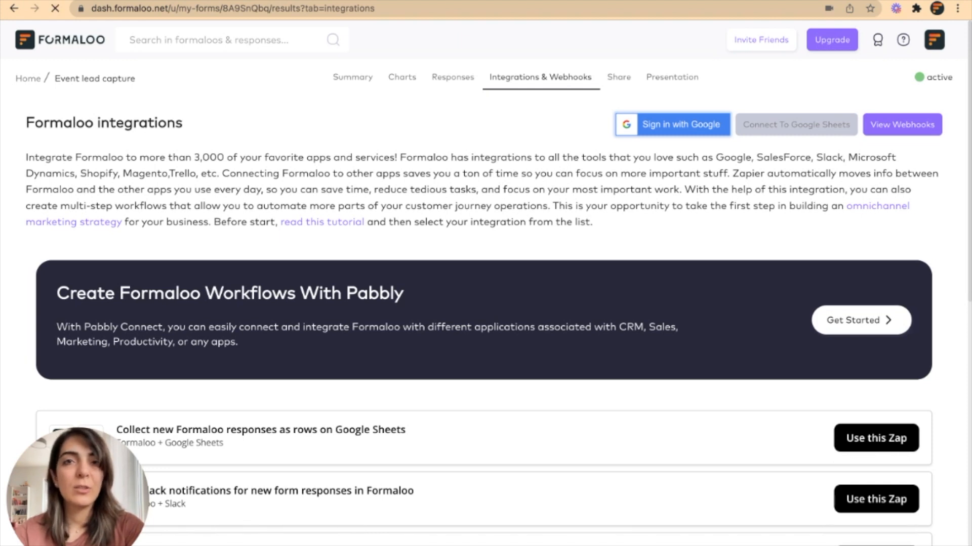
# Sign in with the existing Google account and grant Formaloo Google Sheets access
pyautogui.click(671, 124)
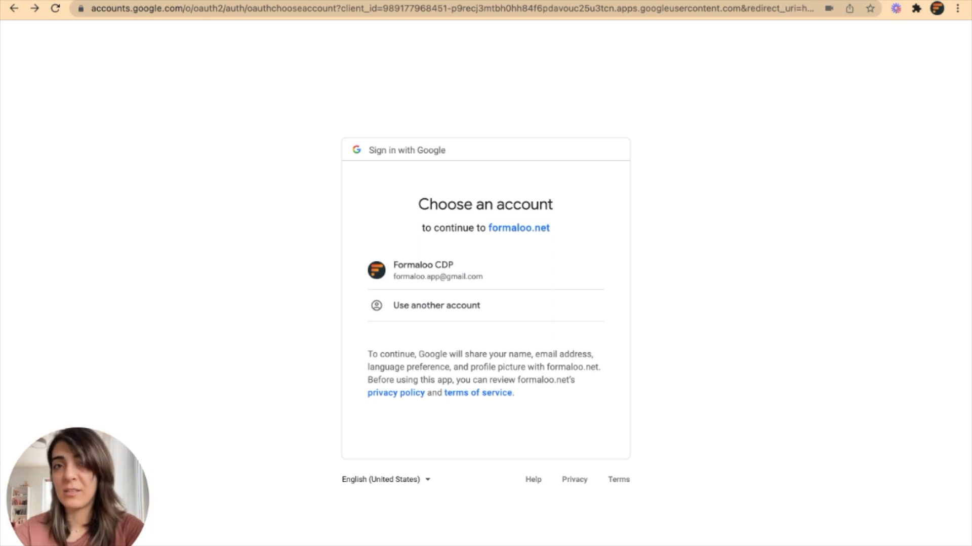
pyautogui.moveTo(514, 273)
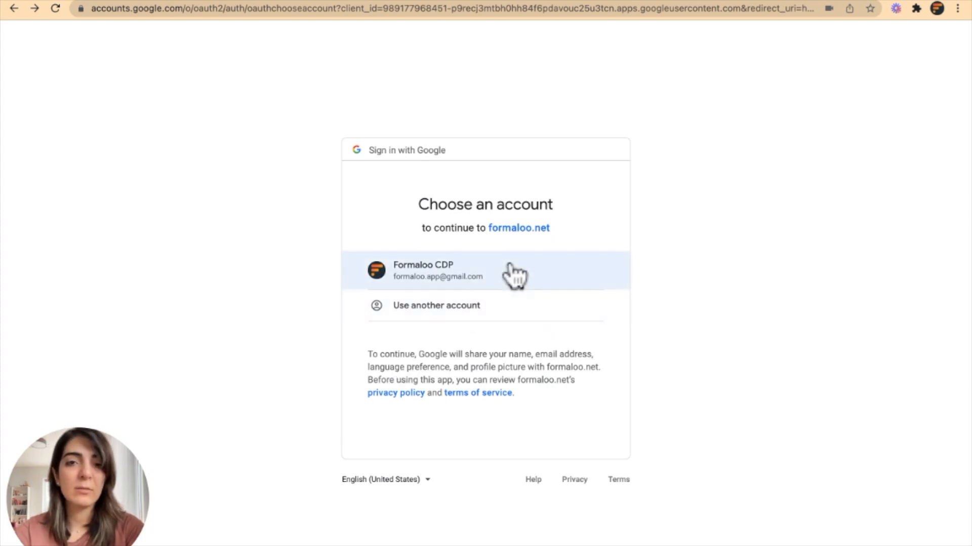
pyautogui.click(485, 270)
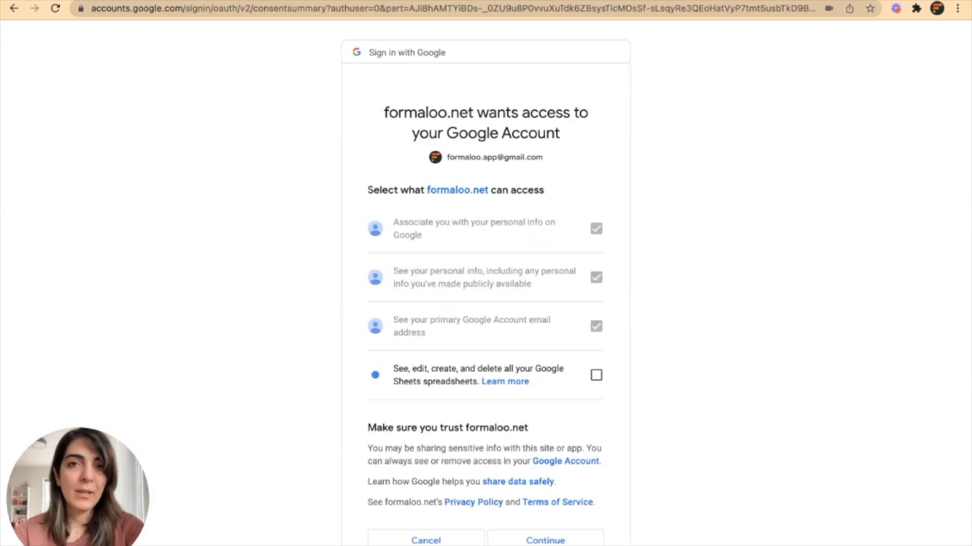
pyautogui.moveTo(563, 310)
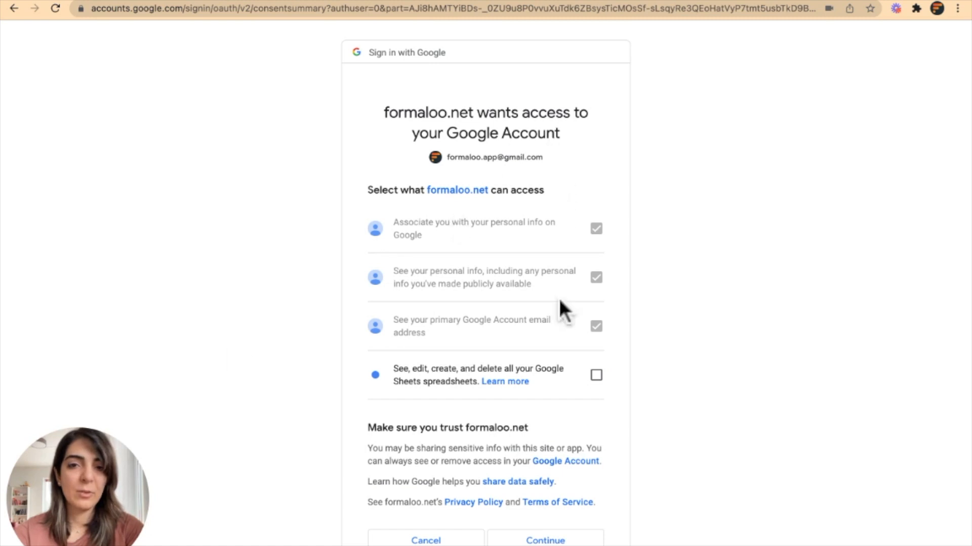
pyautogui.scroll(-3)
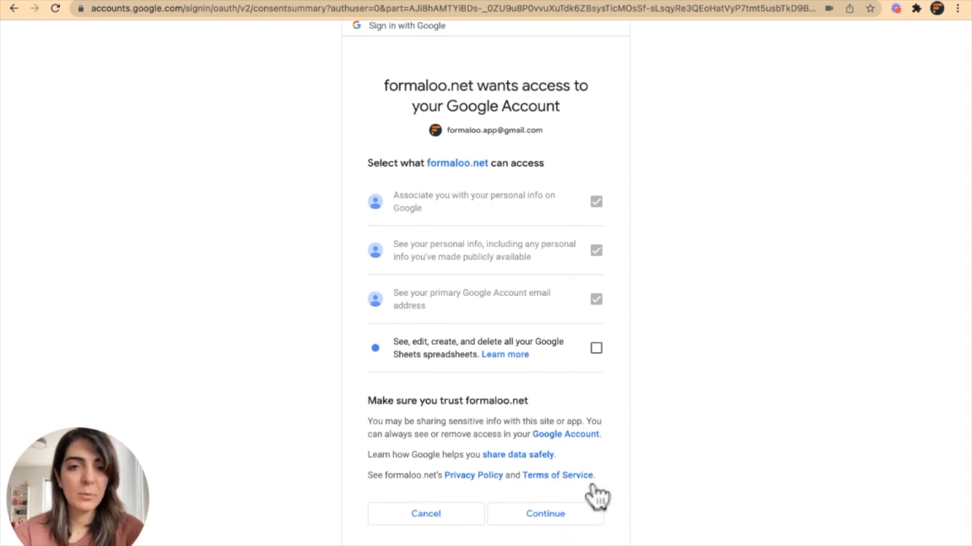
pyautogui.moveTo(759, 492)
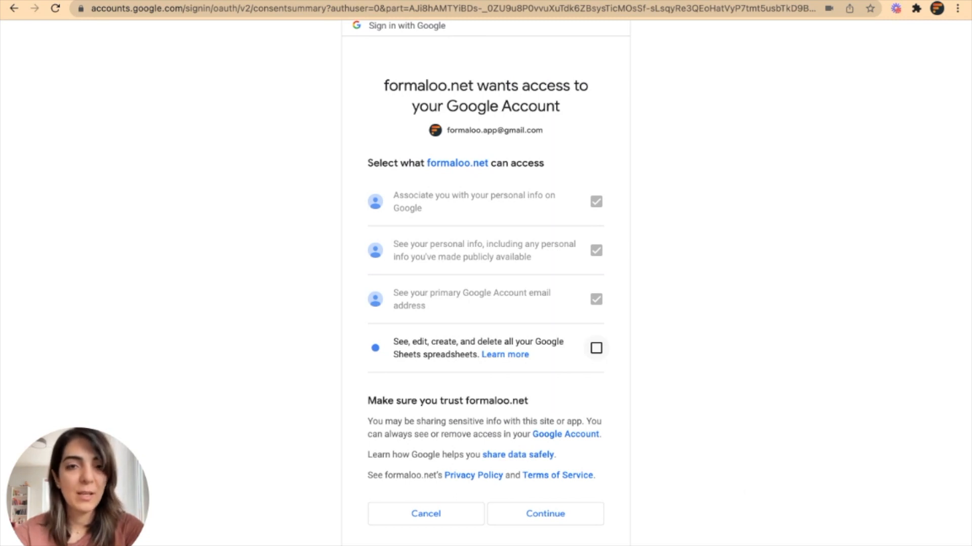
pyautogui.click(595, 348)
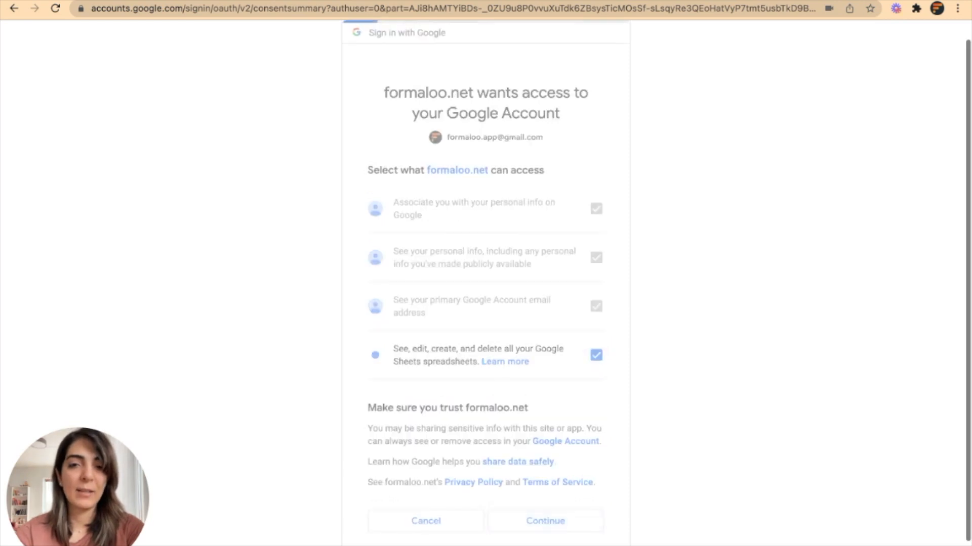
pyautogui.click(544, 521)
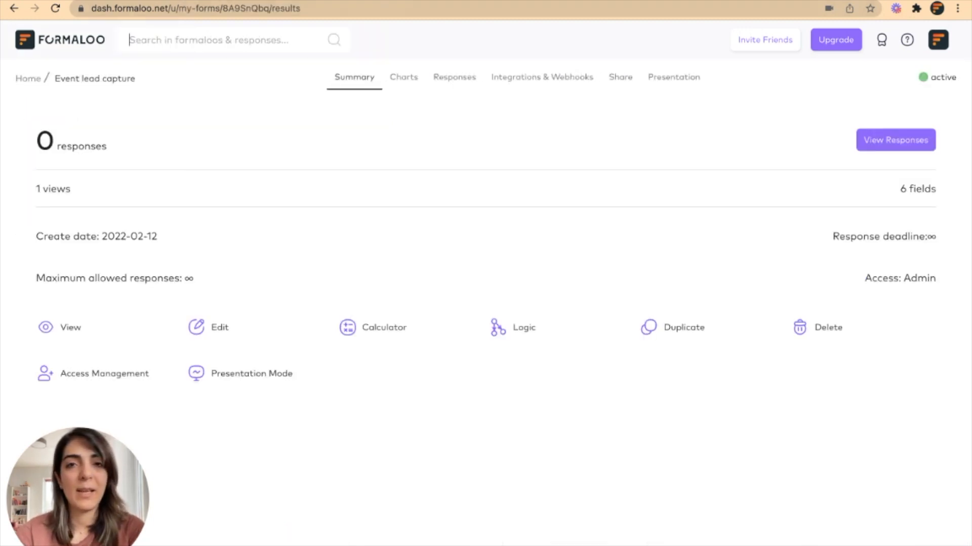
# Return to Integrations & Webhooks and choose Connect To Google Sheets
pyautogui.click(540, 77)
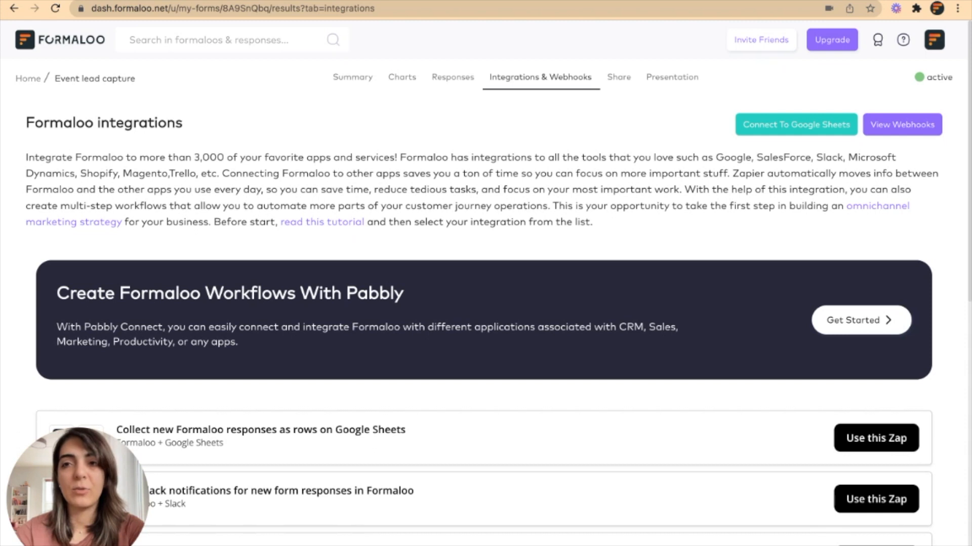
pyautogui.click(796, 124)
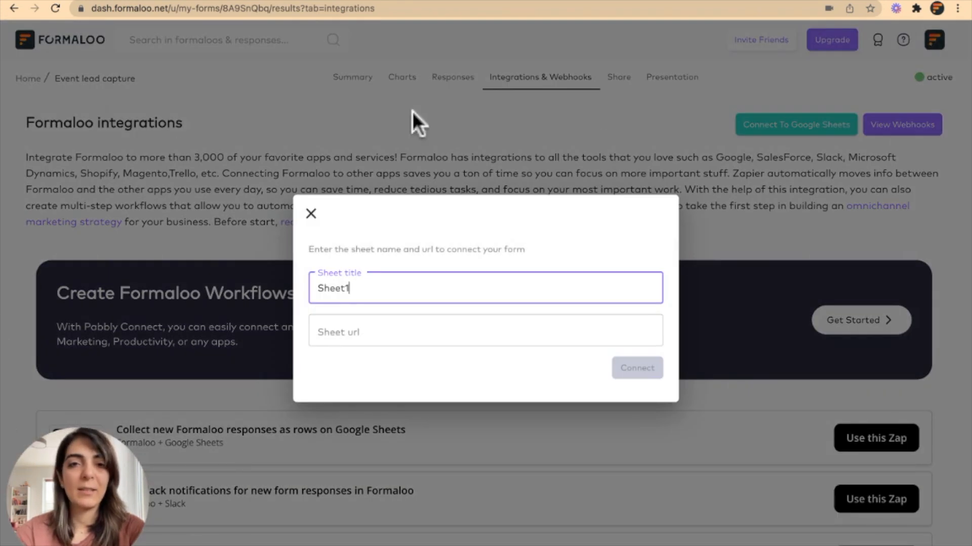
pyautogui.moveTo(545, 410)
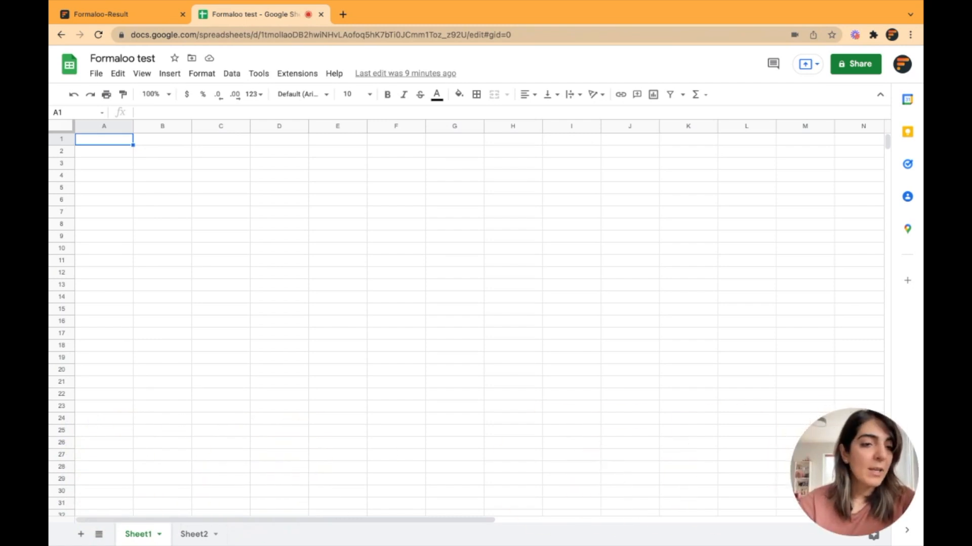
# In the Formaloo test spreadsheet, switch tabs and rename Sheet1, typing 'New'
pyautogui.click(194, 535)
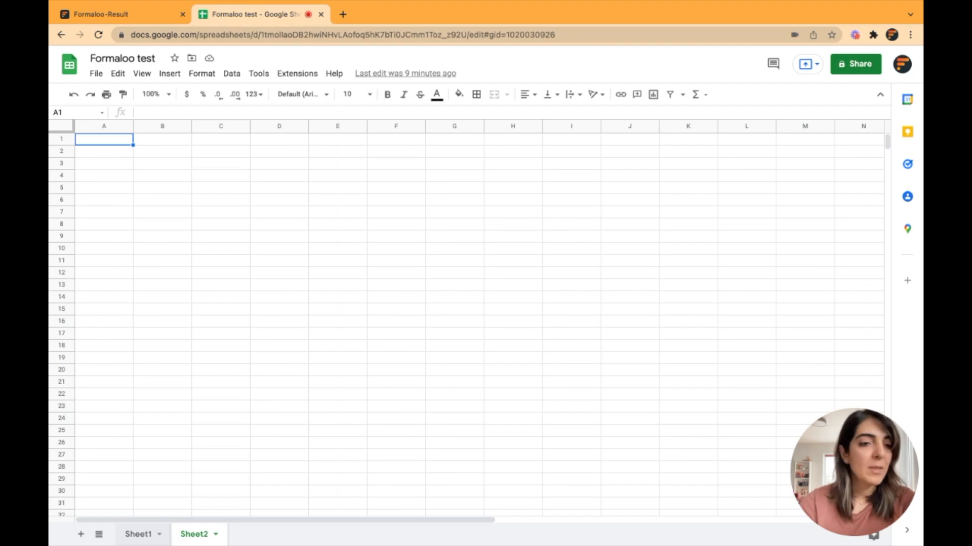
pyautogui.click(138, 534)
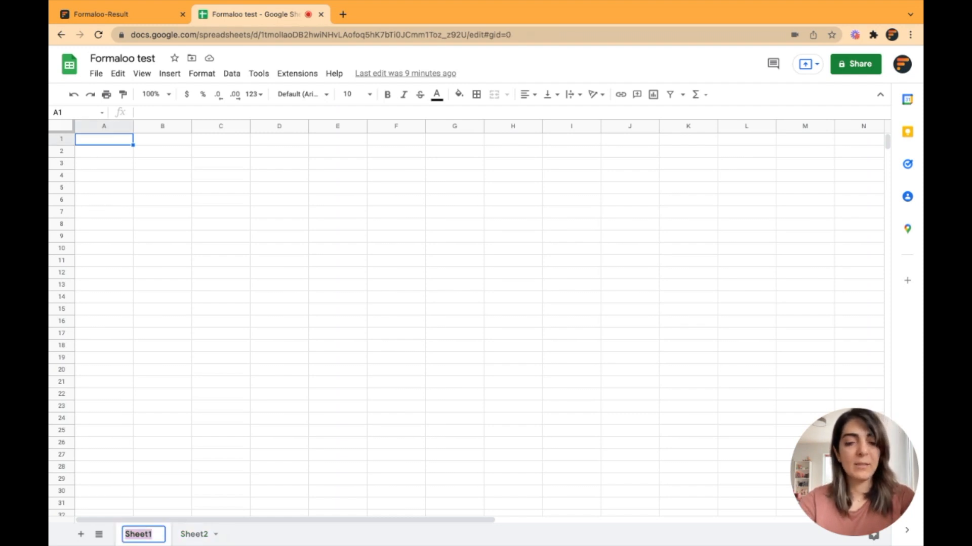
pyautogui.write('New')
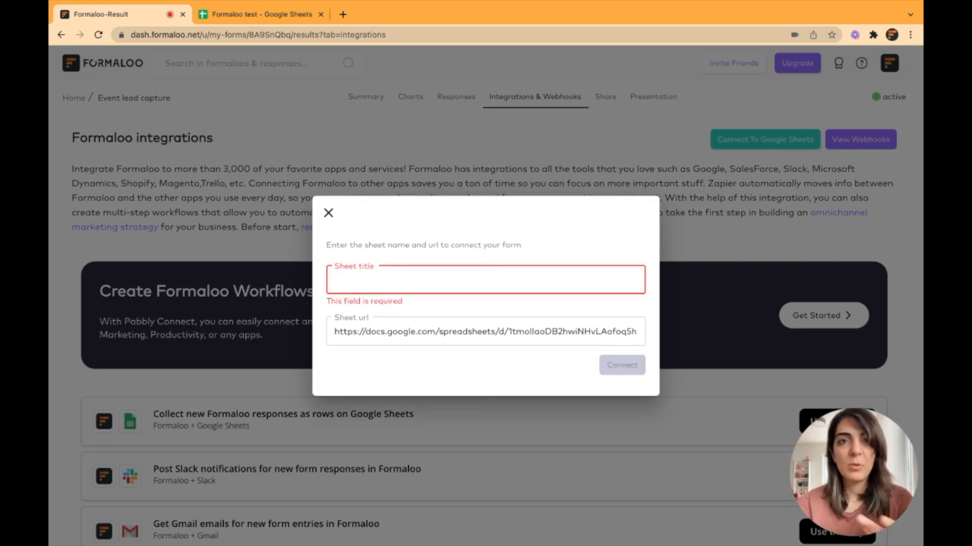
pyautogui.moveTo(204, 13)
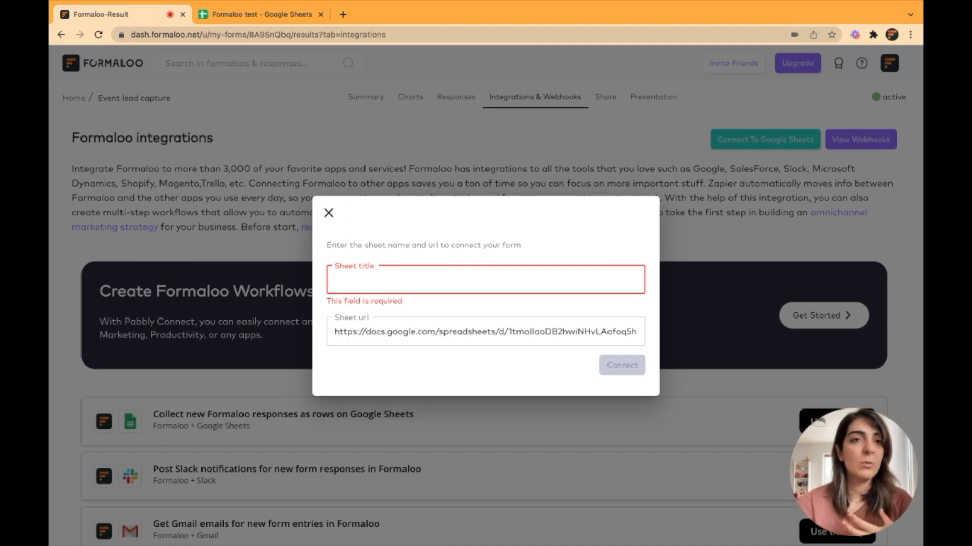
# Switch back to the Formaloo test spreadsheet browser tab
pyautogui.click(260, 14)
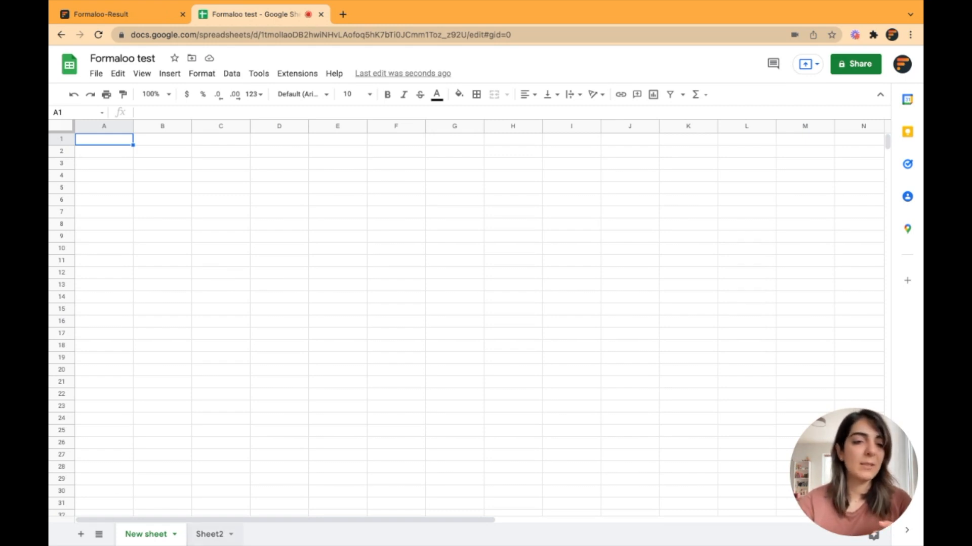
# Rename the Sheet2 tab to 'Second sheet', then return to Formaloo's connection dialog
pyautogui.click(209, 535)
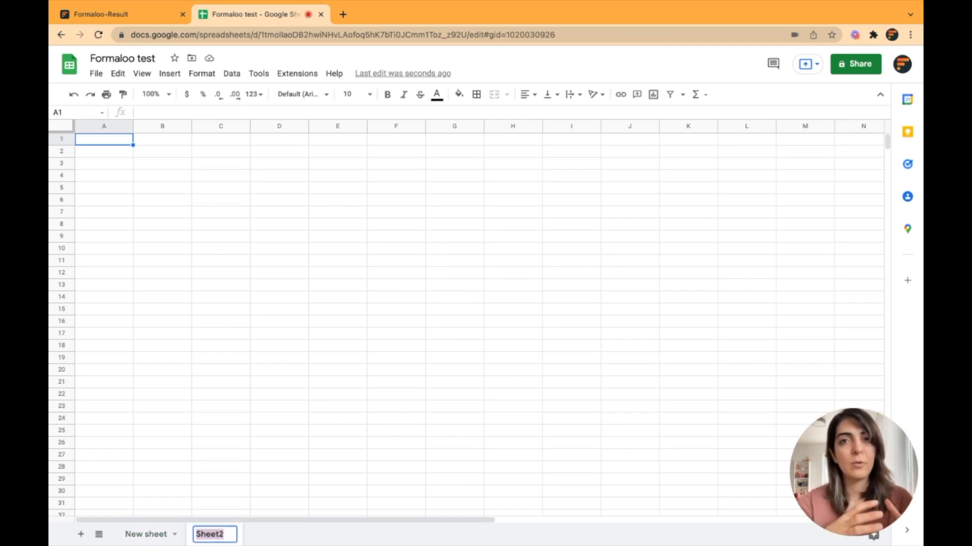
pyautogui.write('S')
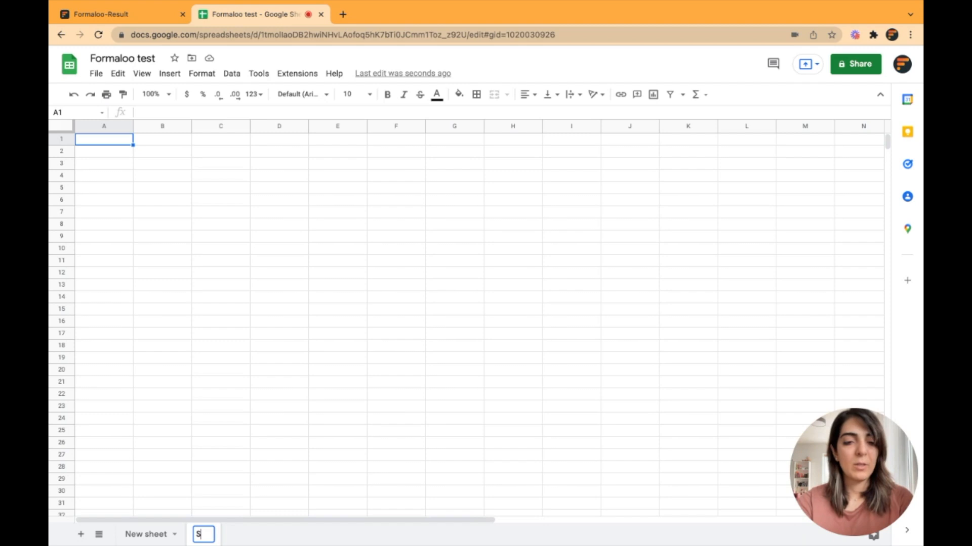
pyautogui.write('econd sheet')
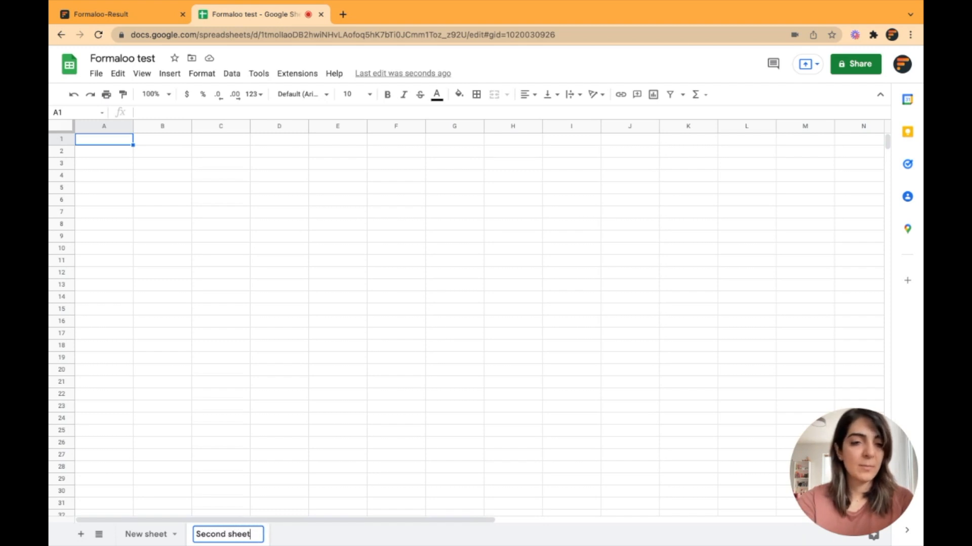
pyautogui.press('enter')
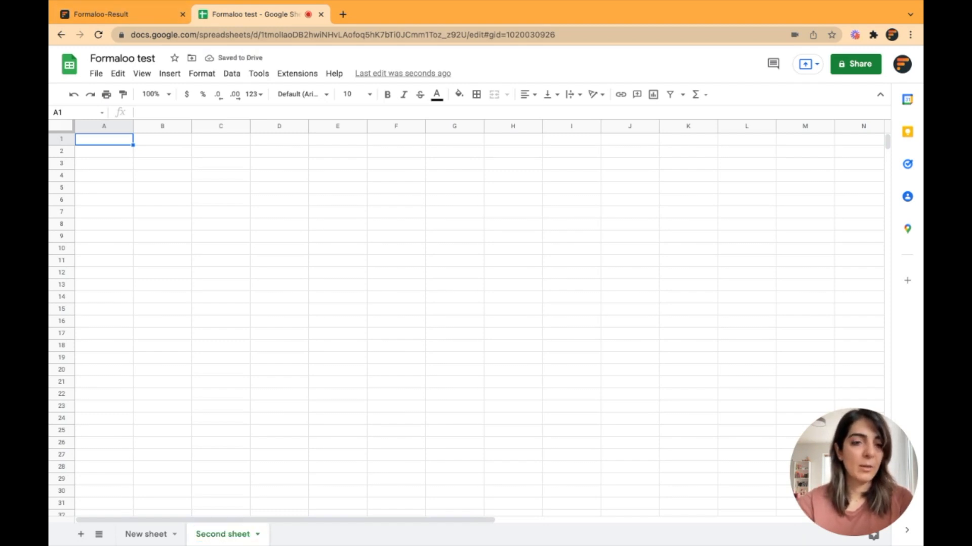
pyautogui.doubleClick(222, 535)
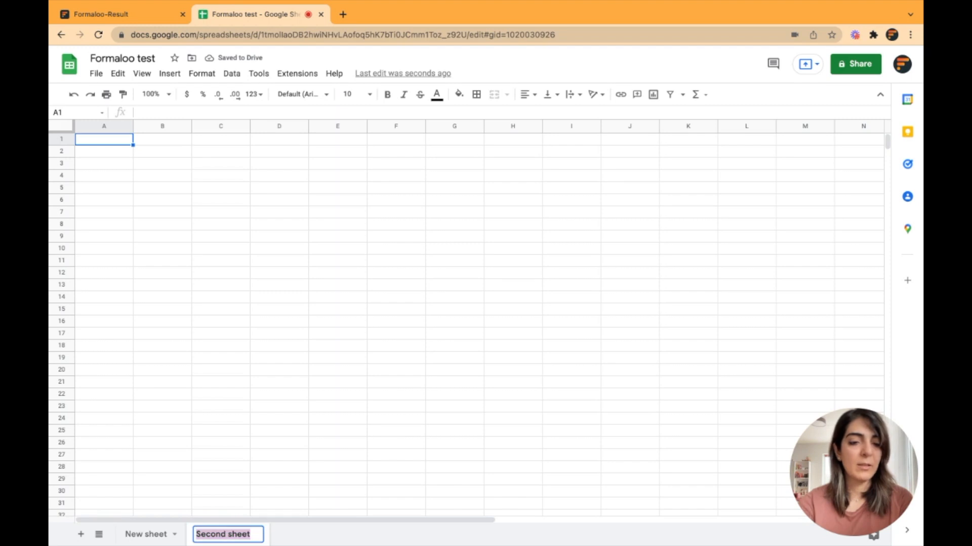
pyautogui.click(118, 14)
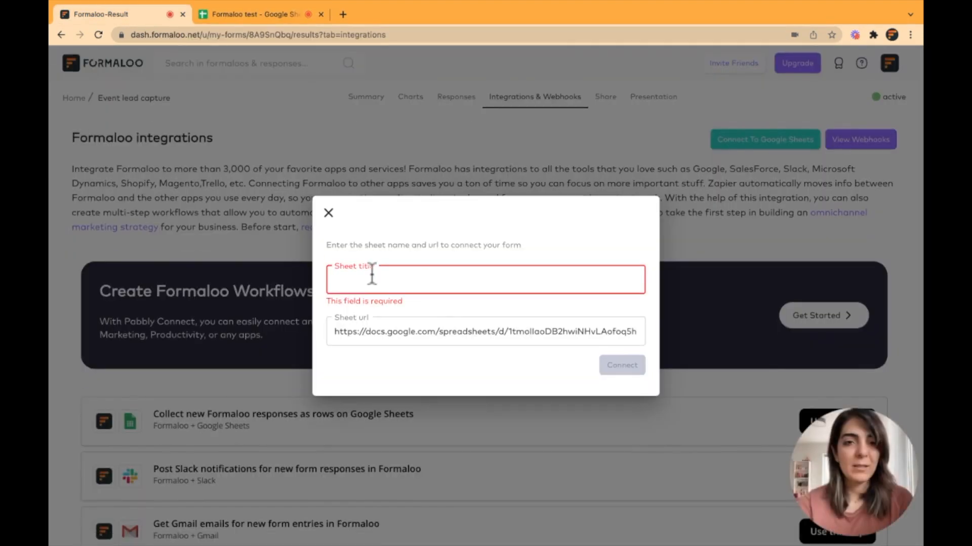
# Enter 'Second sheet' as the sheet title, connect, and close the dialog
pyautogui.write('Second sheet')
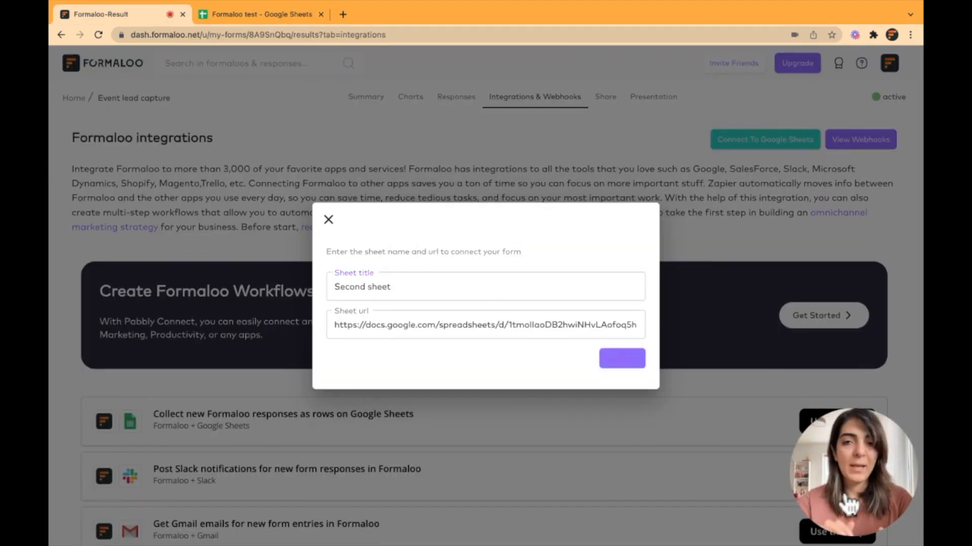
pyautogui.click(621, 358)
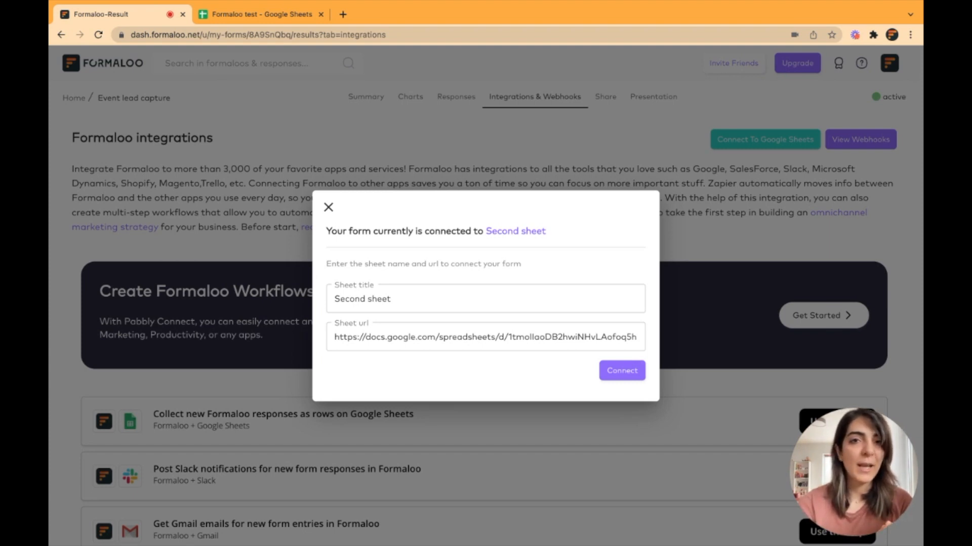
pyautogui.click(328, 208)
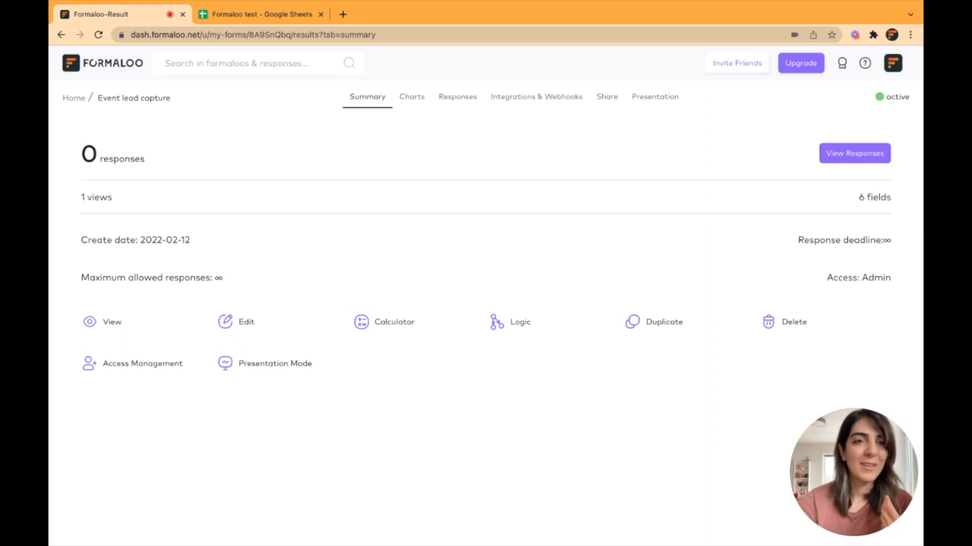
# Check the empty Second sheet, then submit a live form response with name, surname and Yes
pyautogui.click(260, 14)
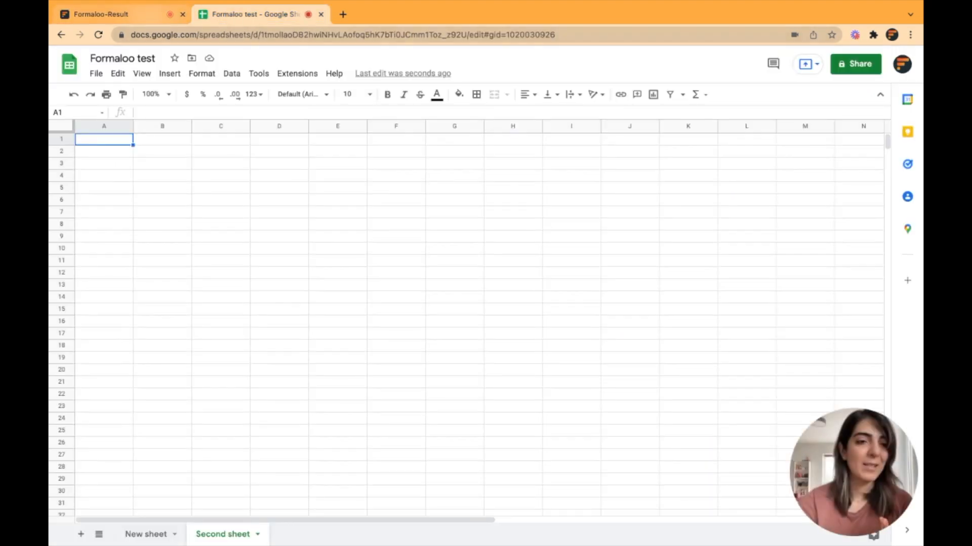
pyautogui.click(115, 14)
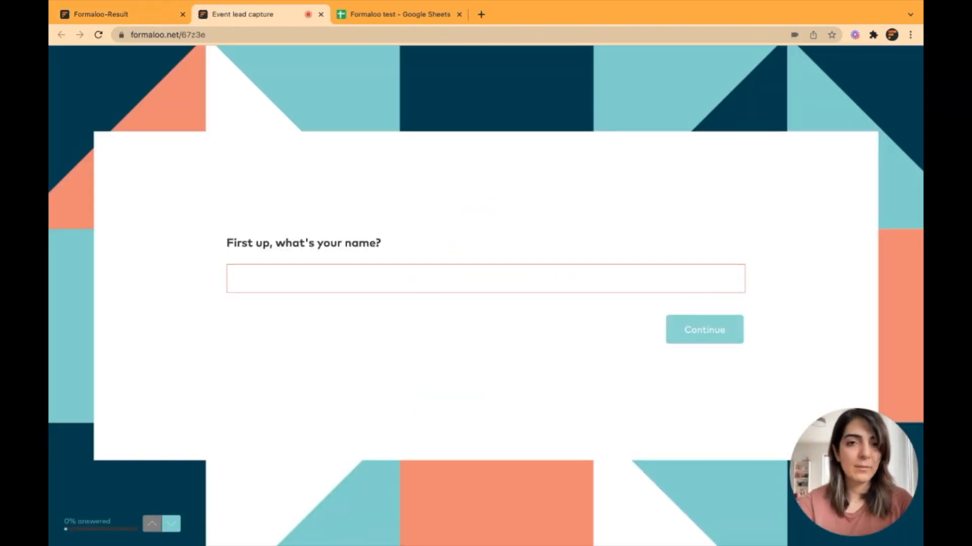
pyautogui.click(704, 329)
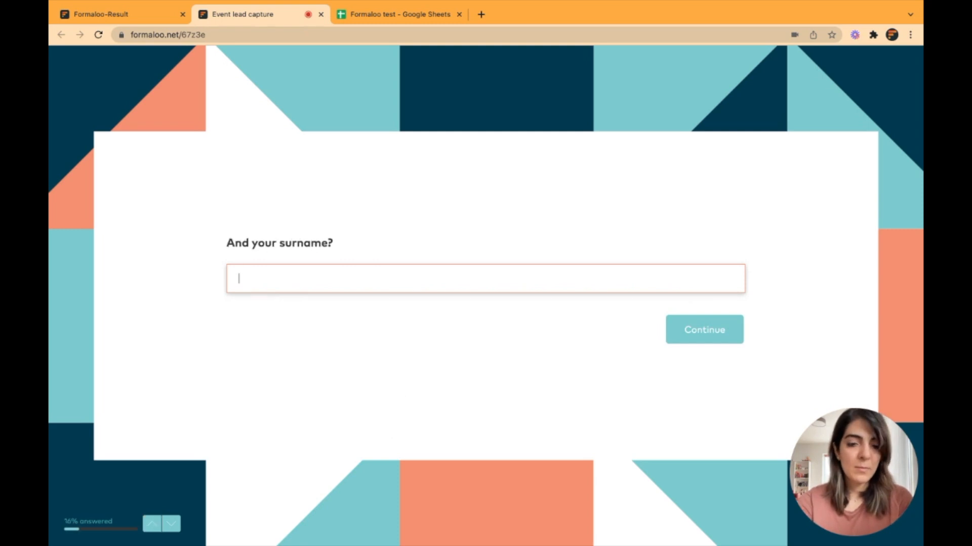
pyautogui.click(703, 329)
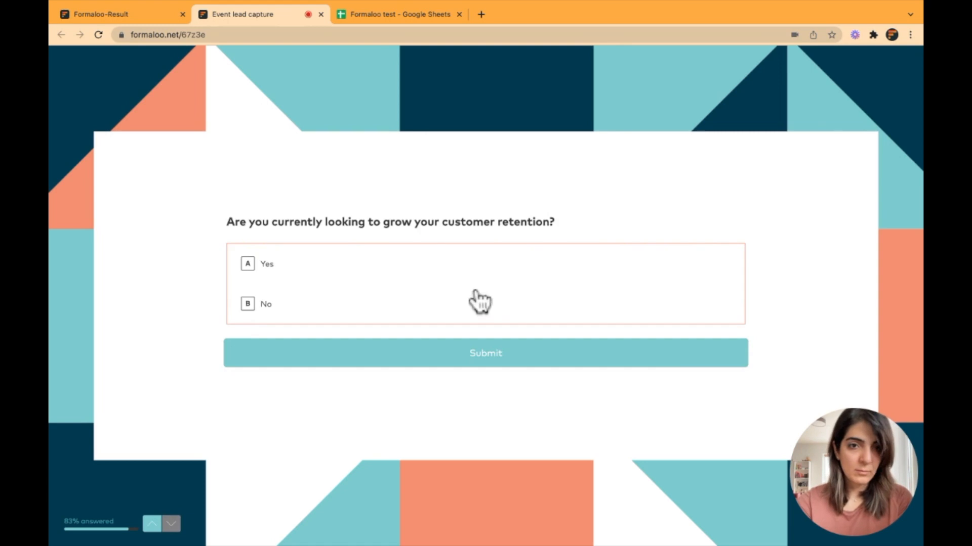
pyautogui.click(485, 354)
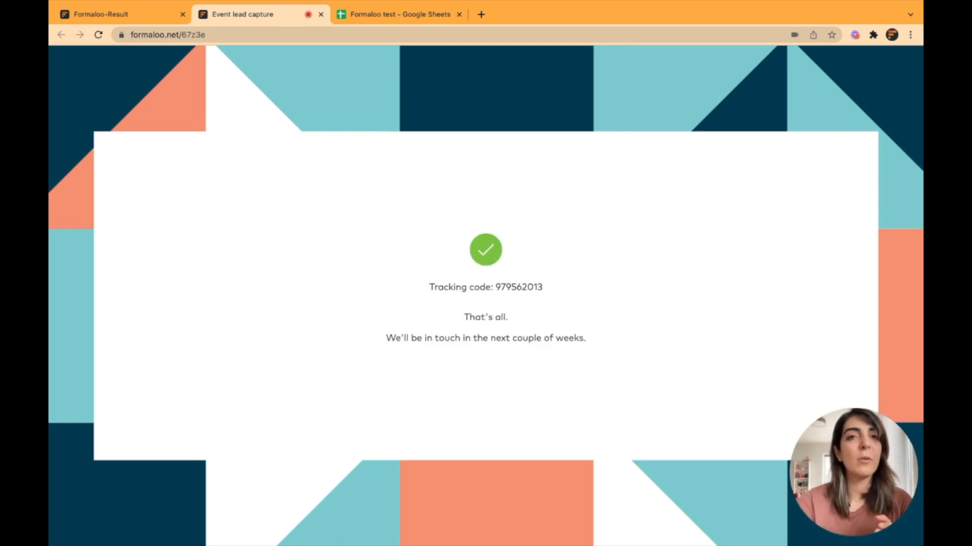
pyautogui.click(397, 14)
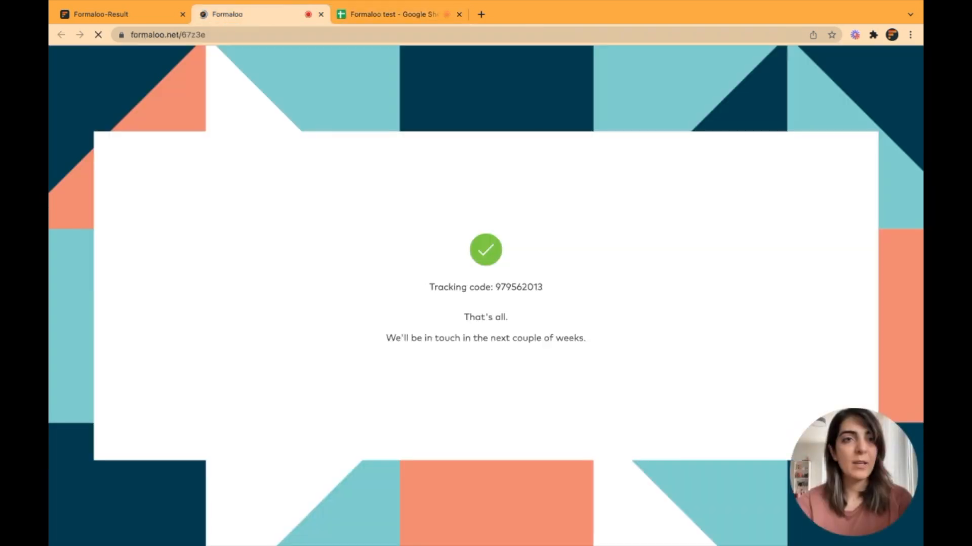
# Submit a second response through the form, then view both rows in Google Sheets
pyautogui.click(97, 35)
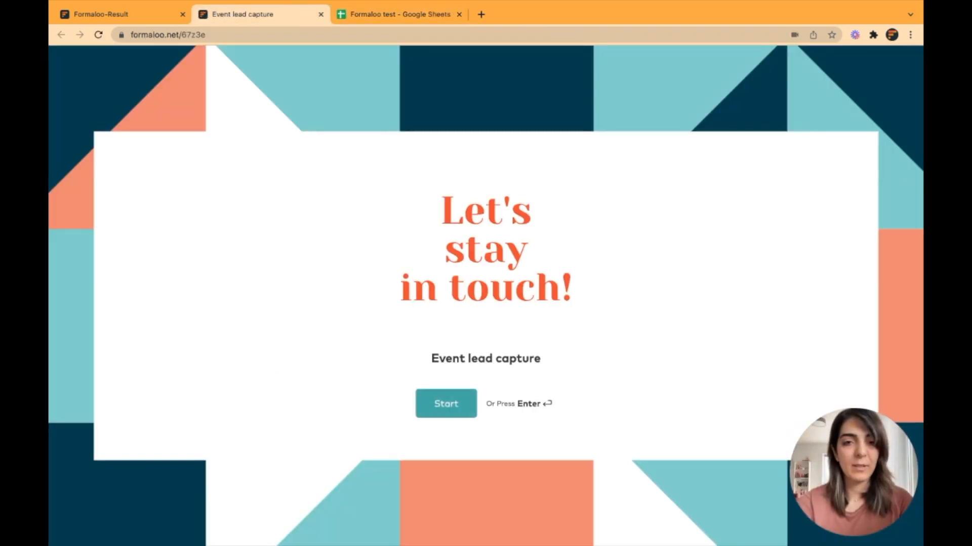
pyautogui.click(445, 403)
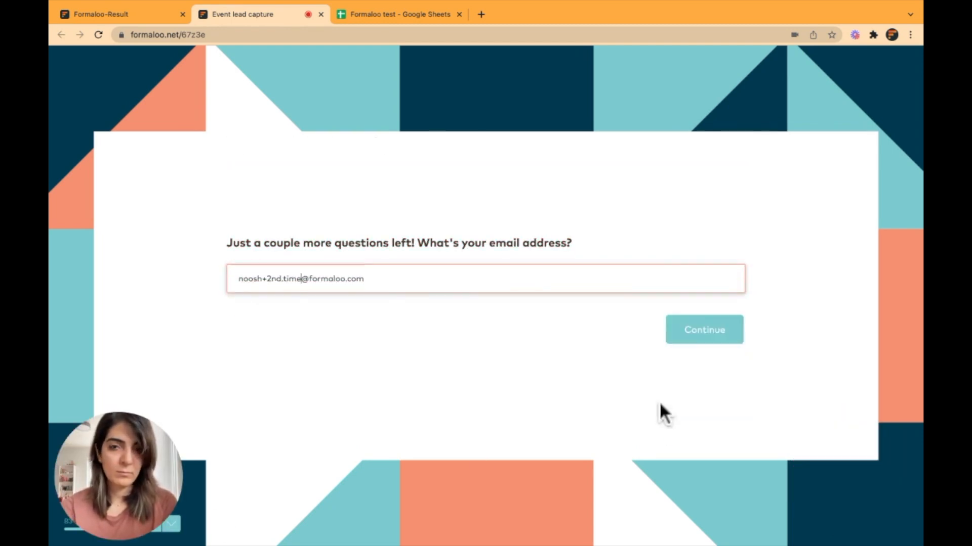
pyautogui.click(703, 329)
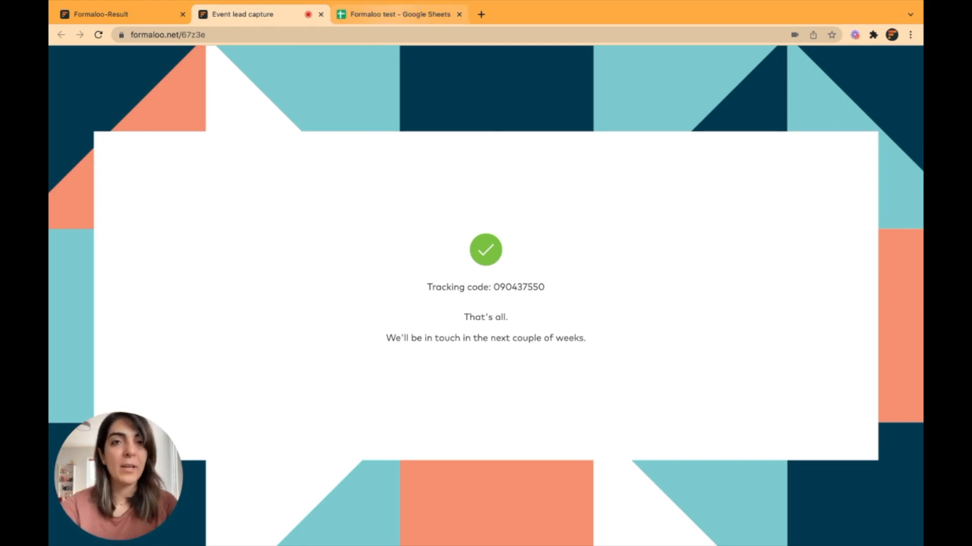
pyautogui.click(399, 14)
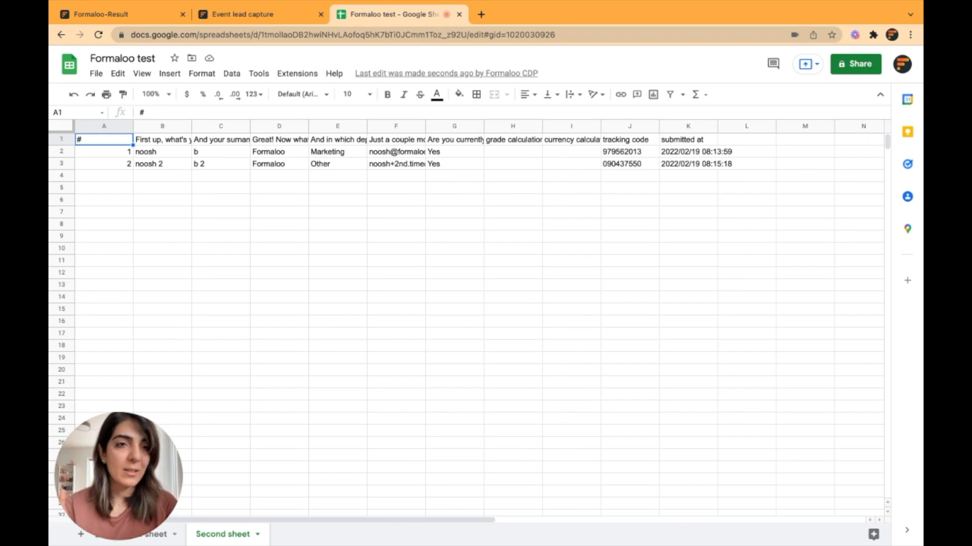